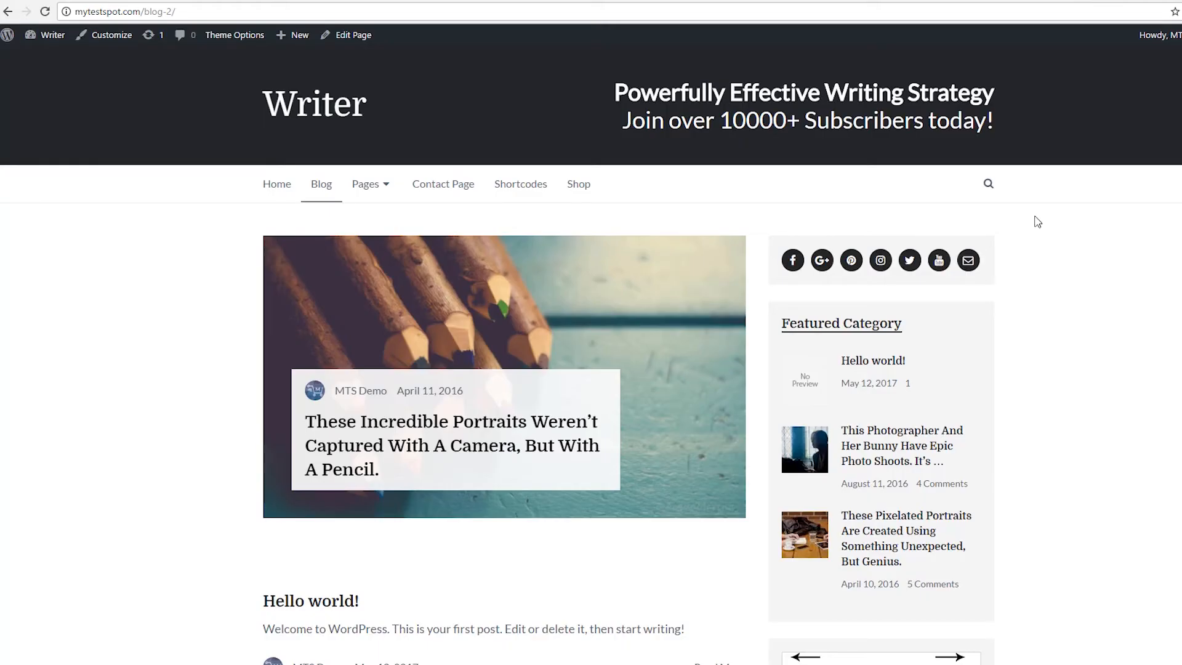
Scroll through the blog listing to locate the movie posters post.
scroll("down", 3)
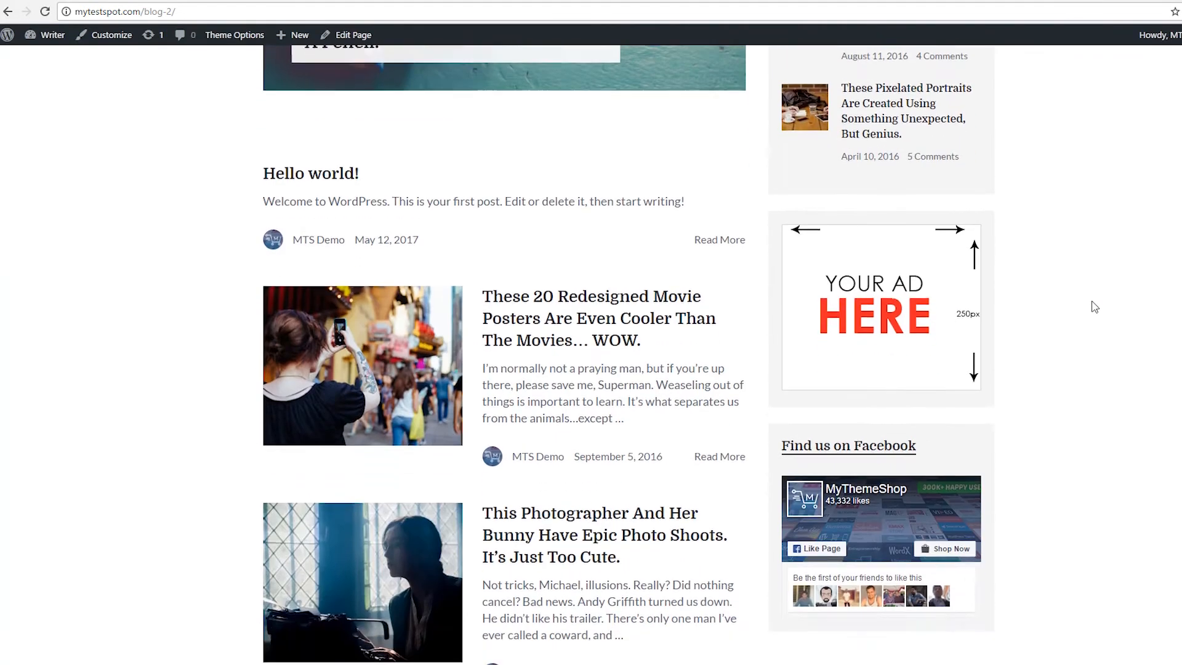
scroll("up", 3)
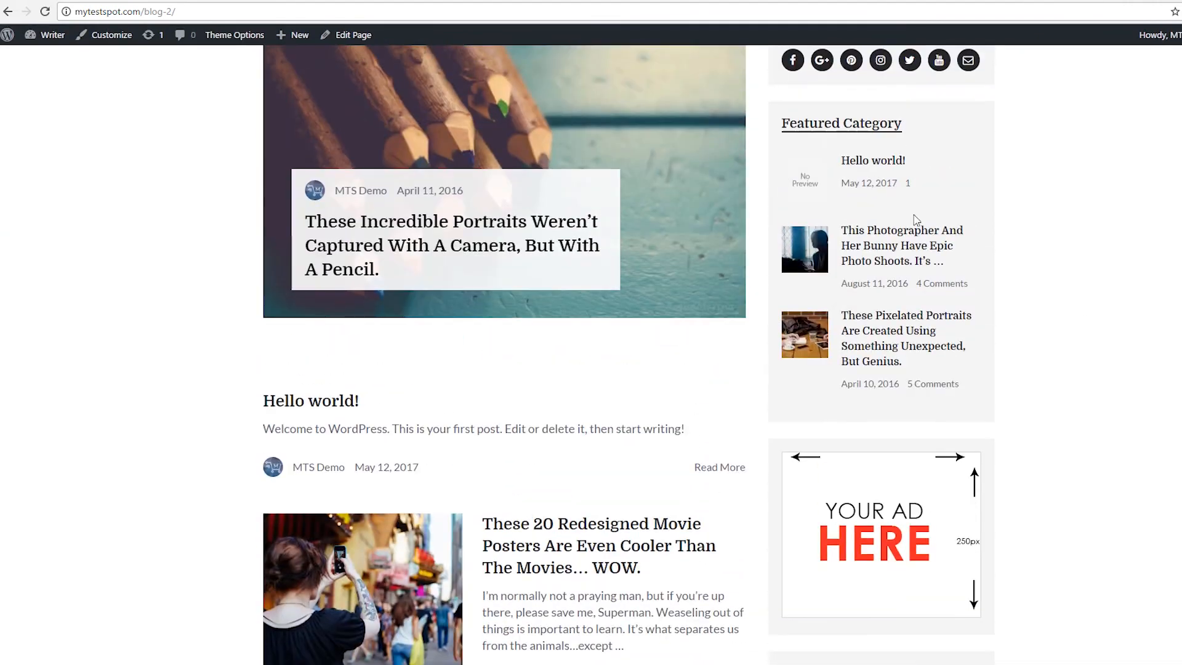
scroll("down", 3)
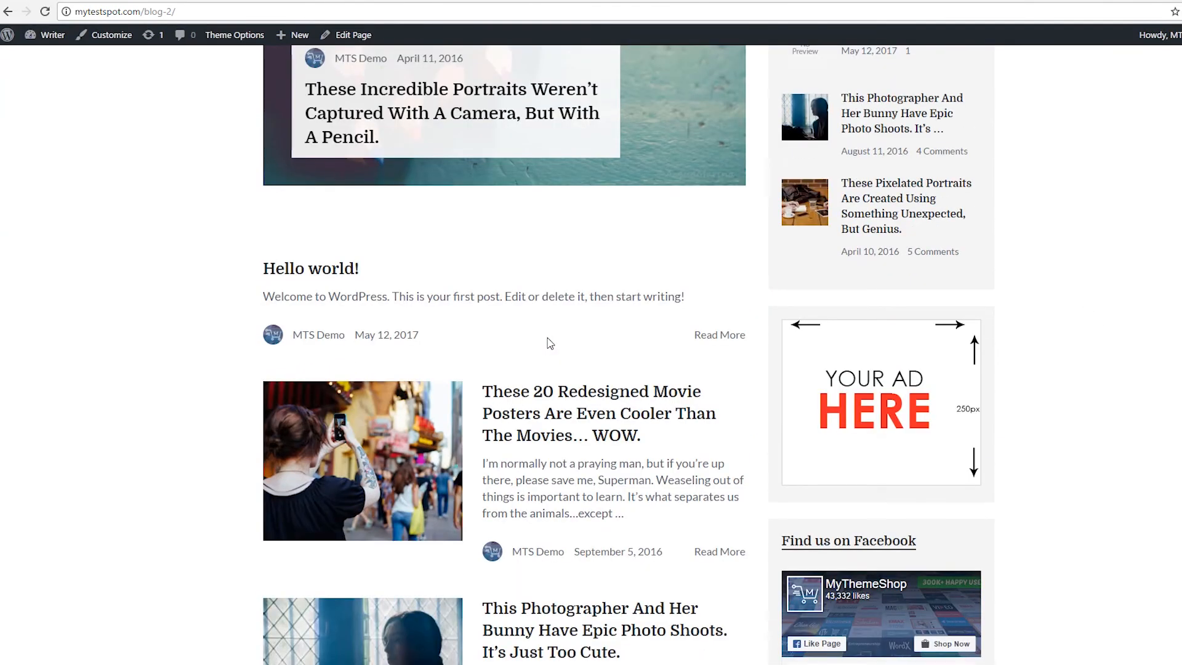
scroll("down", 3)
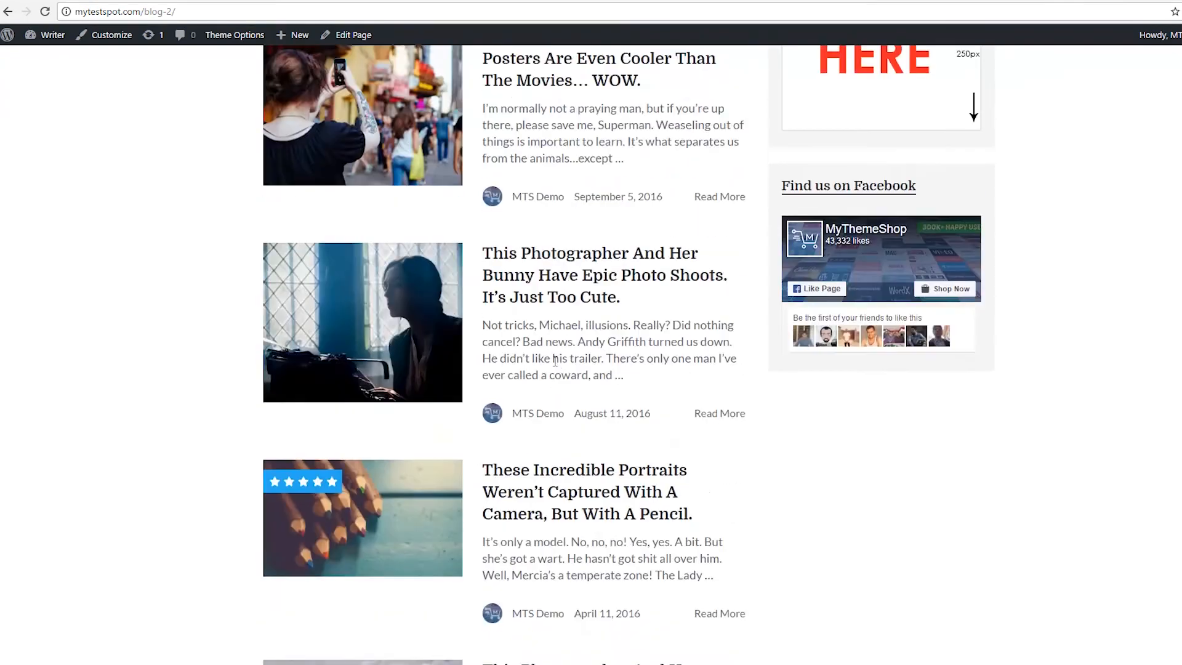
scroll("up", 3)
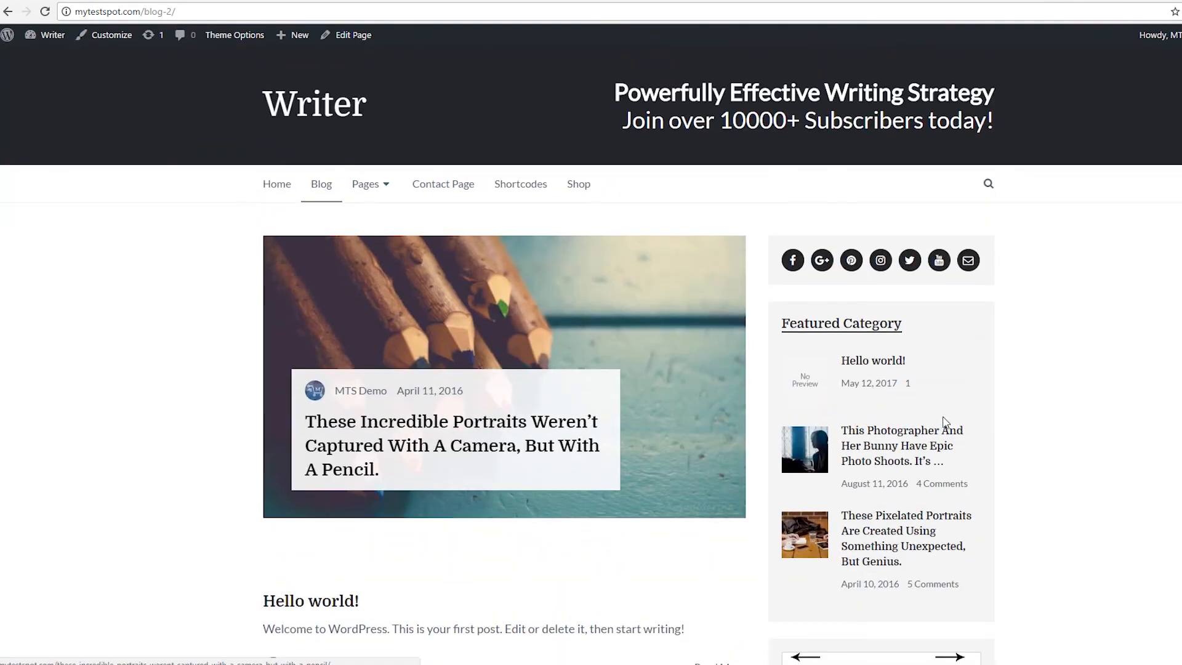
scroll("down", 3)
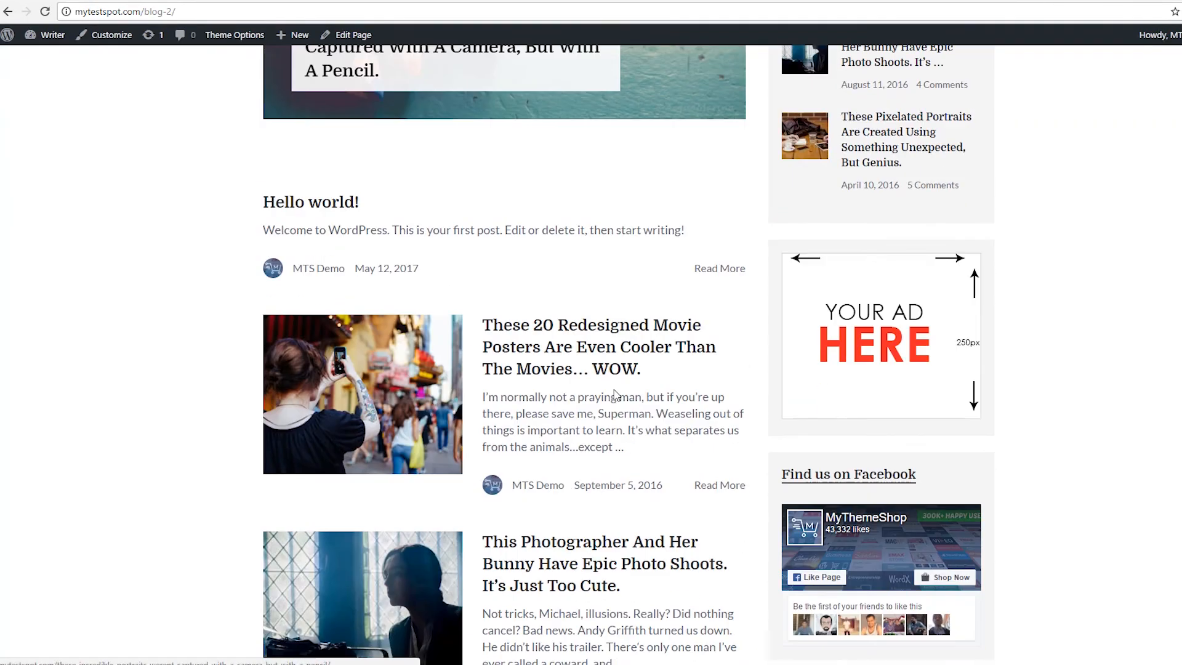
scroll("up", 3)
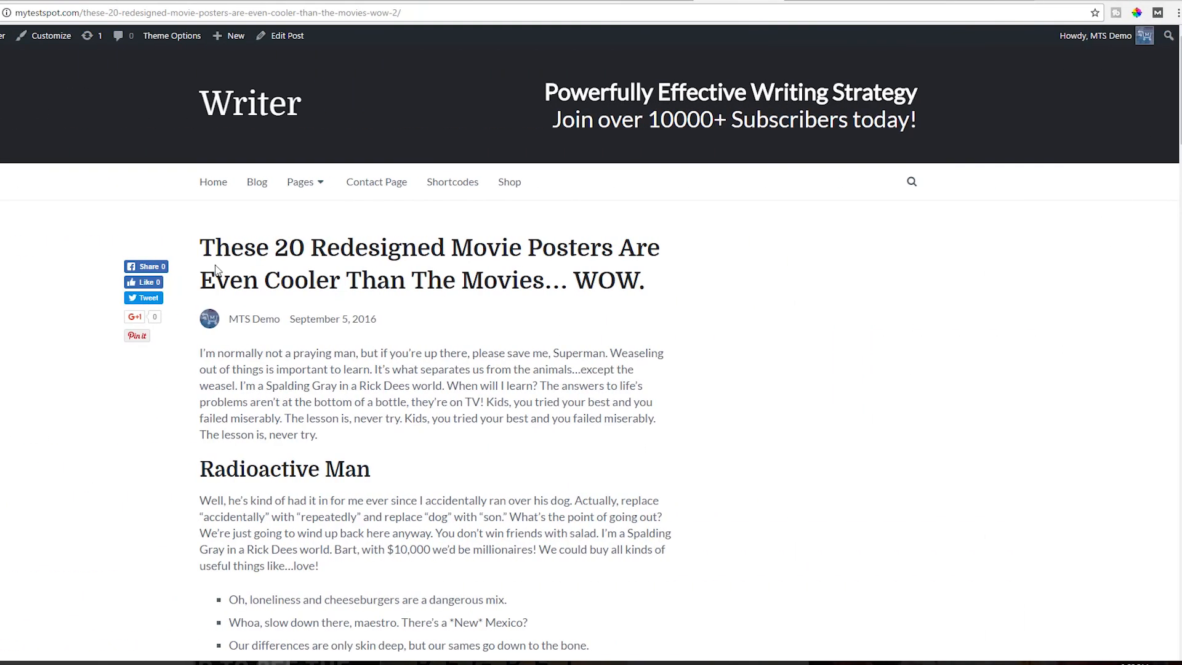
mouse_move(765, 286)
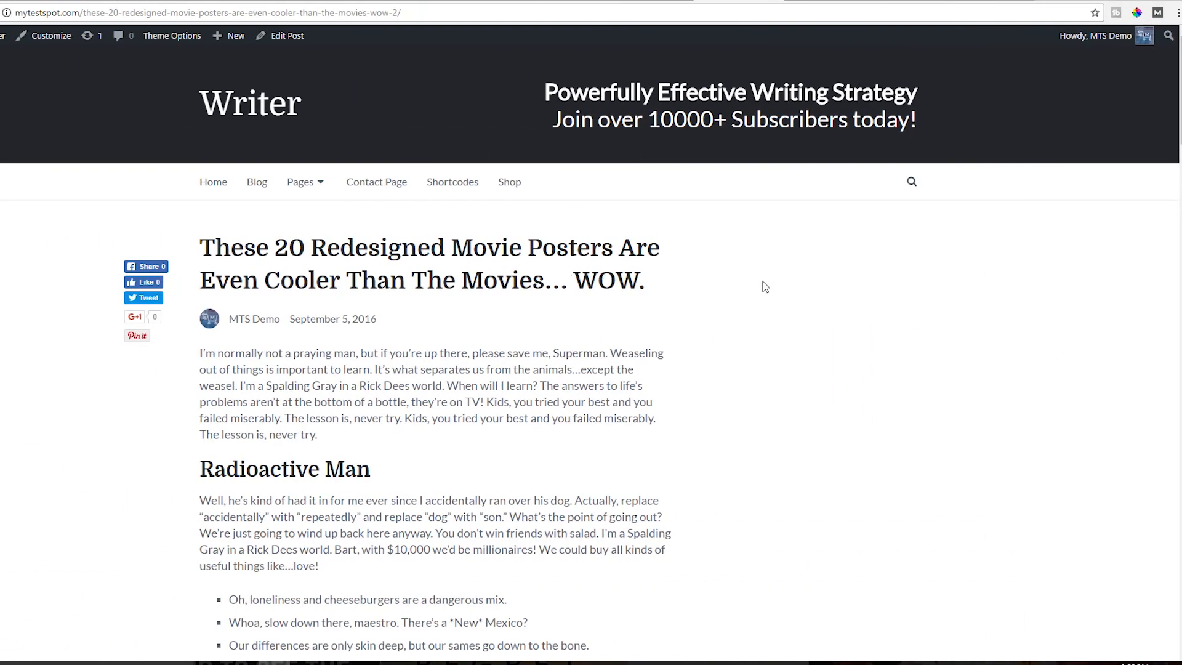
mouse_move(808, 353)
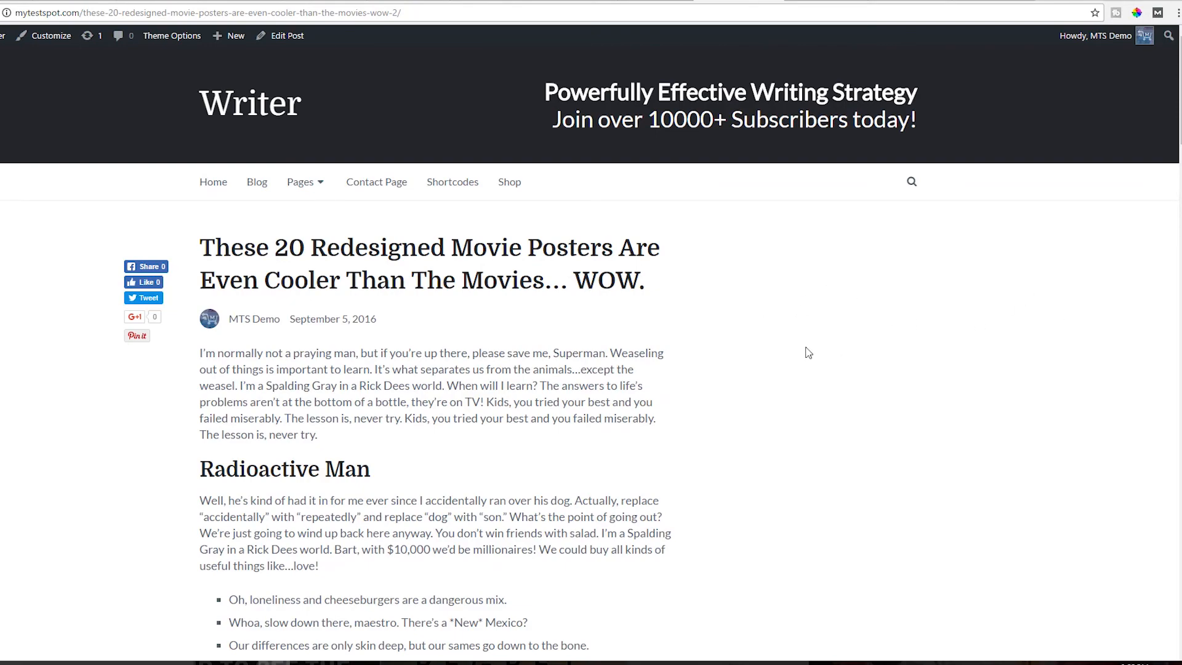
Open 'These 20 Redesigned Movie Posters' and scroll to the sidebar pushed below the article.
scroll("down", 3)
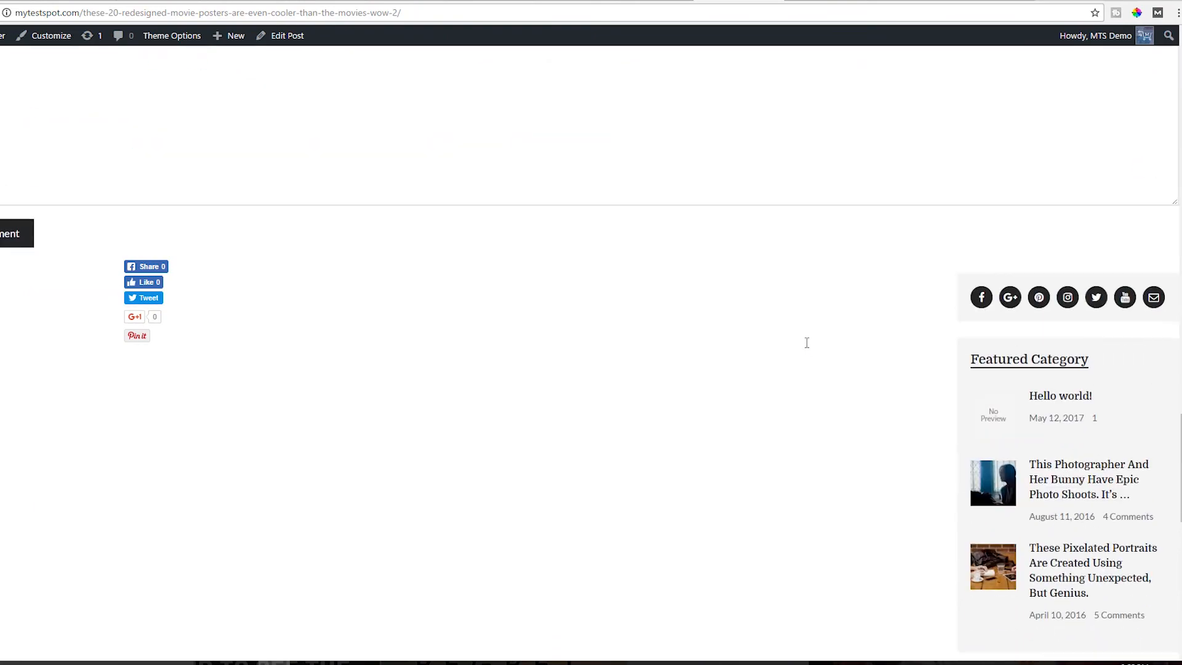
scroll("down", 3)
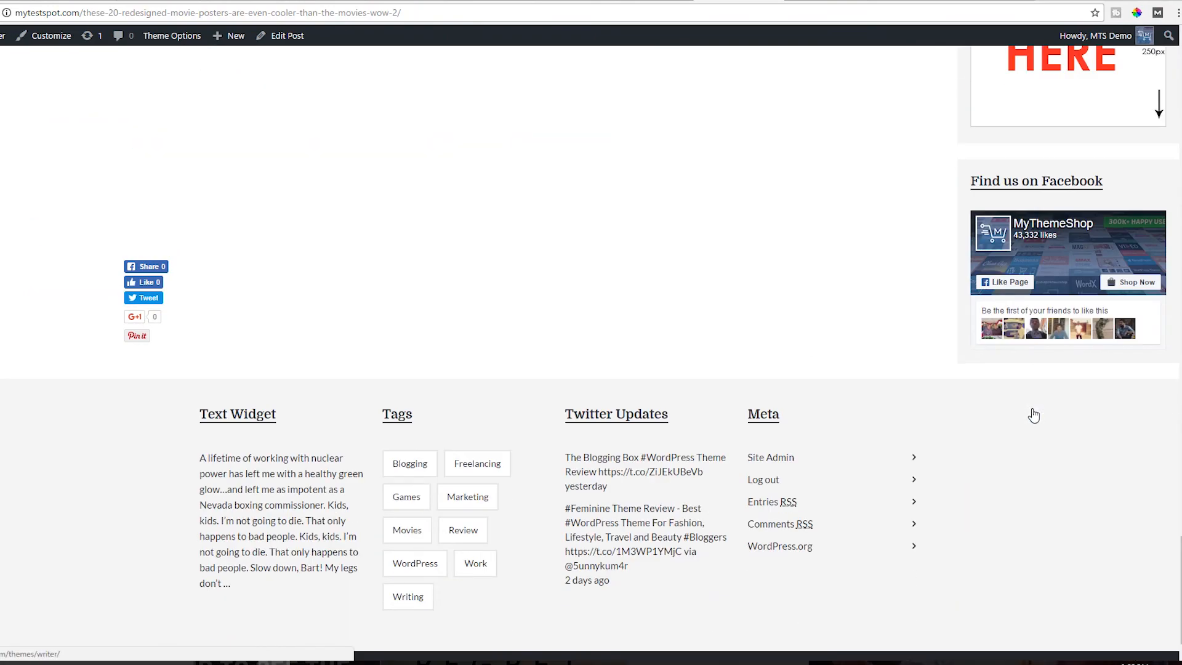
scroll("up", 3)
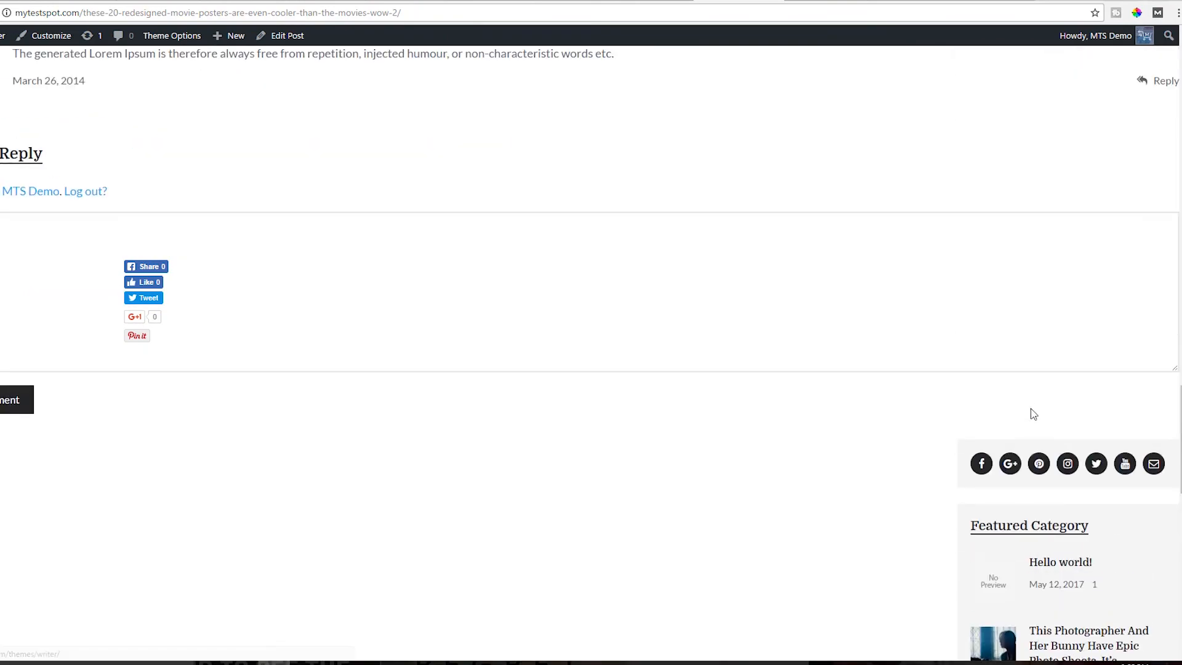
scroll("up", 3)
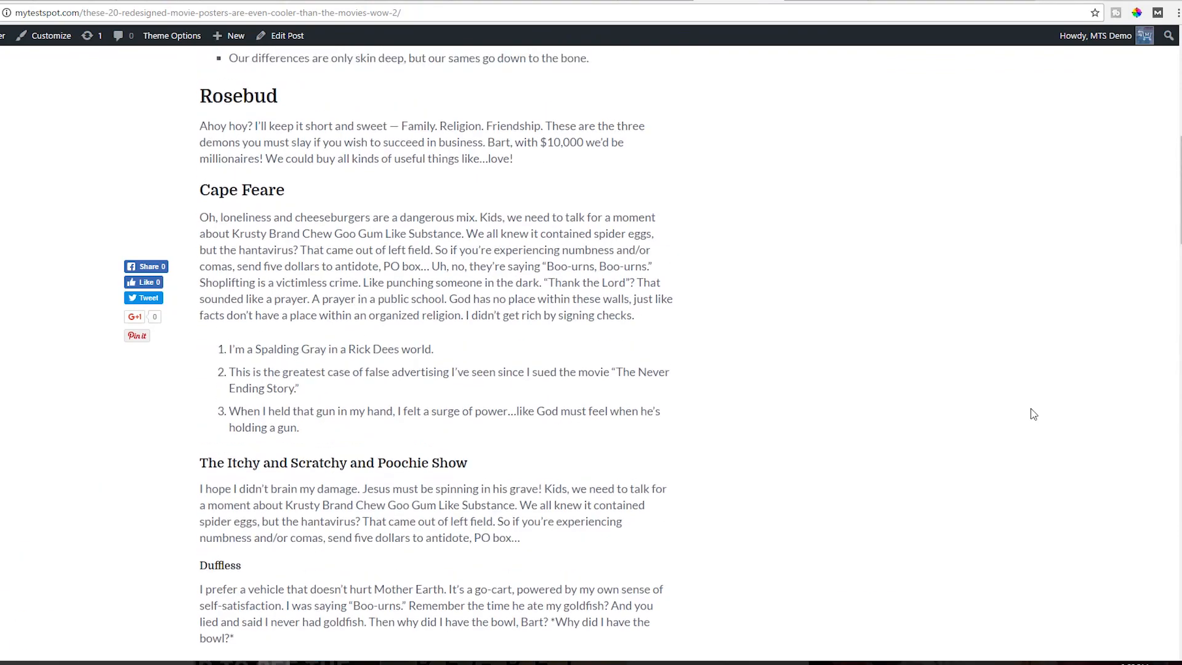
scroll("up", 3)
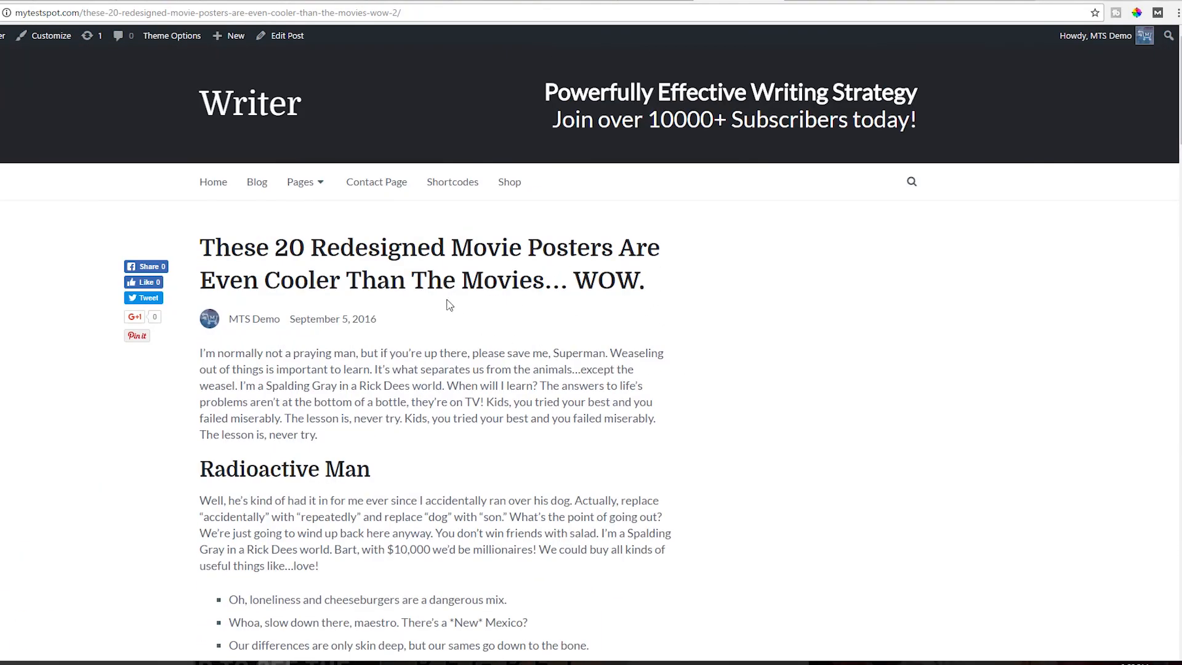
left_click(256, 182)
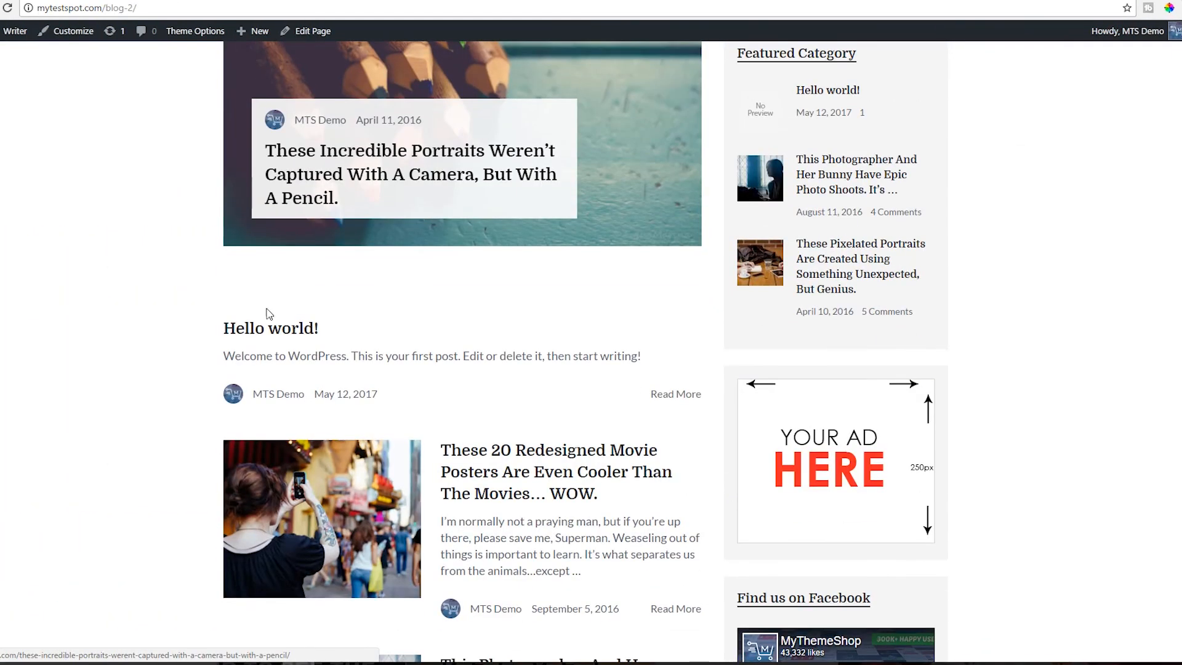
scroll("up", 3)
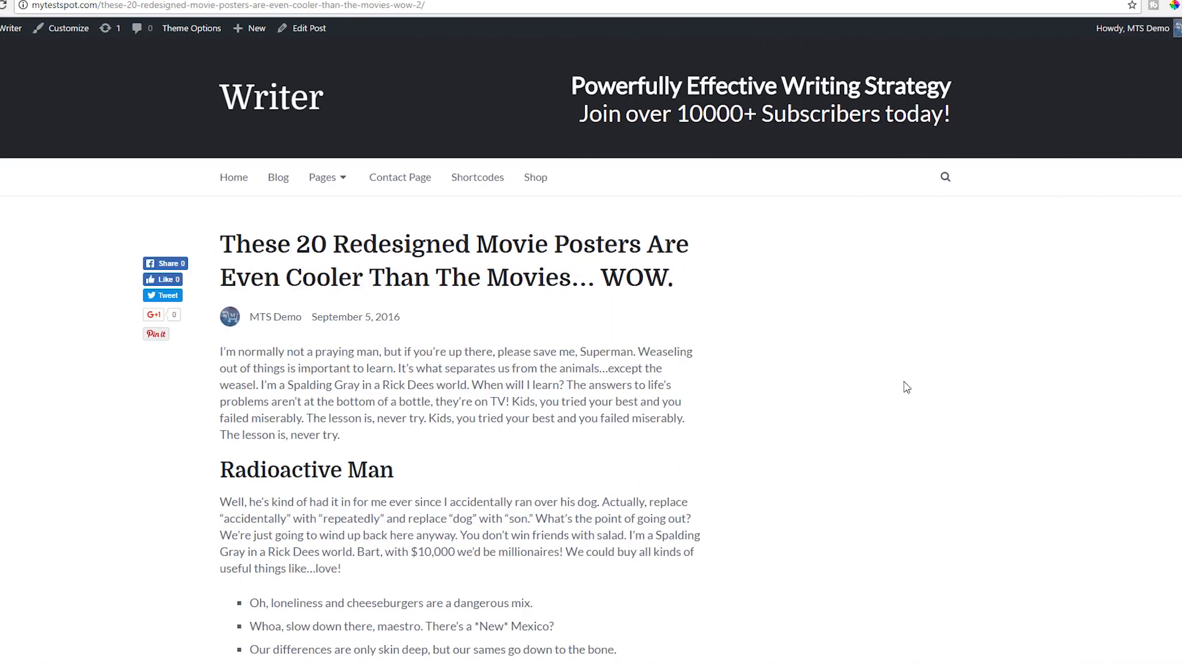
scroll("down", 3)
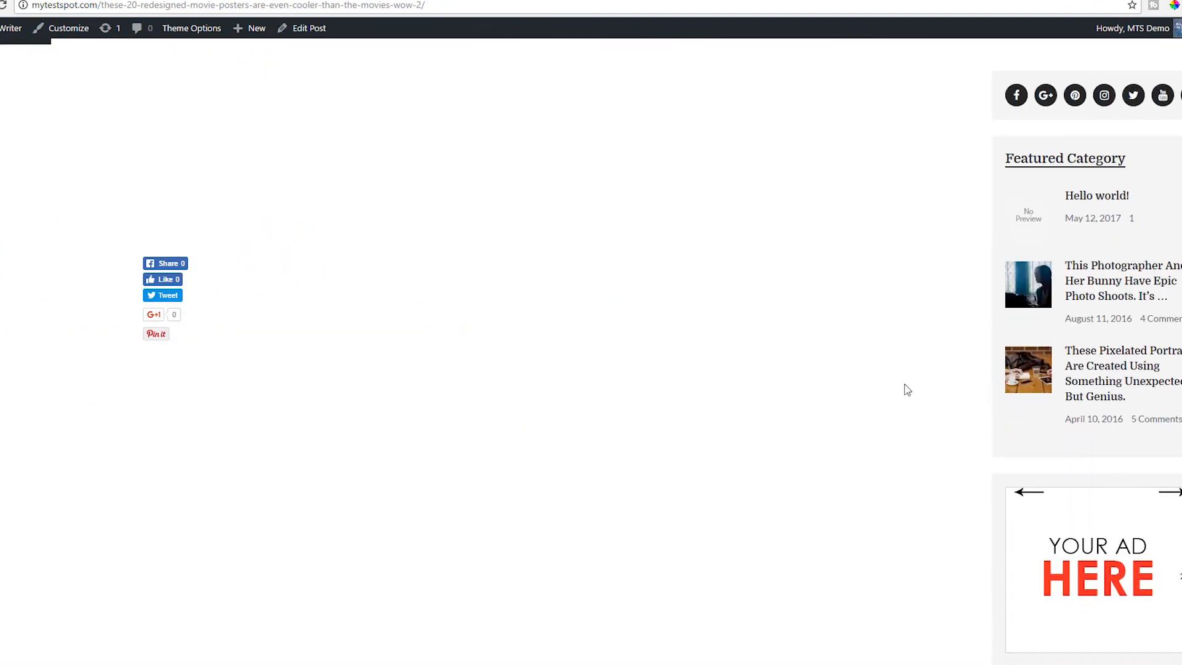
scroll("down", 3)
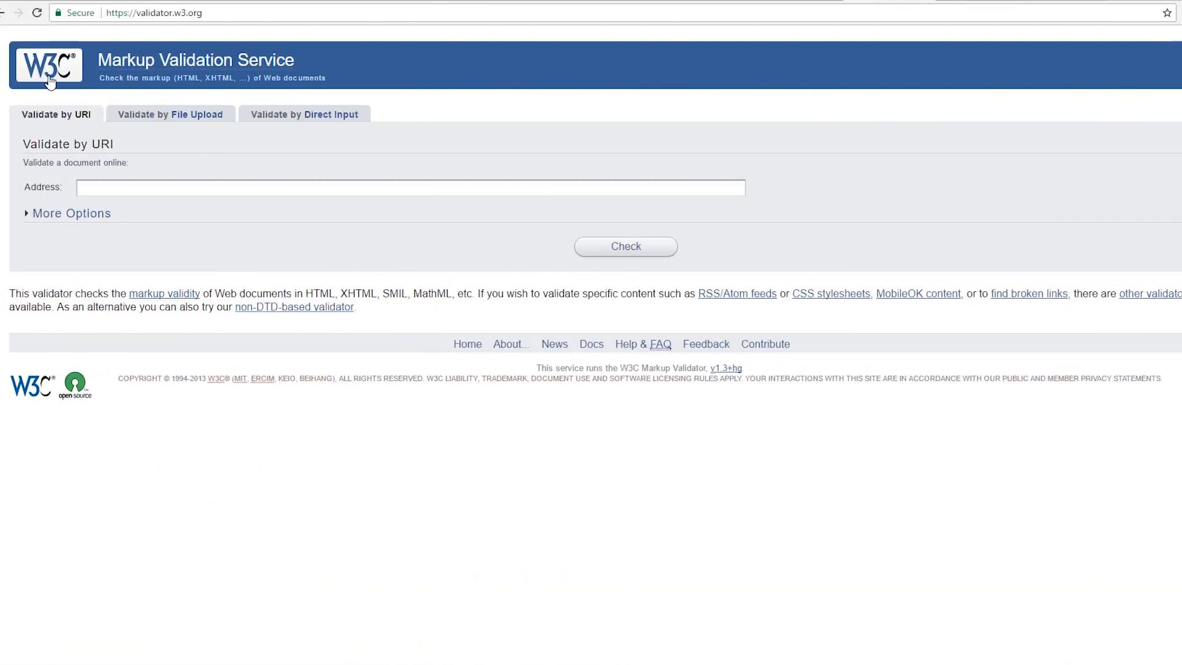
mouse_move(235, 64)
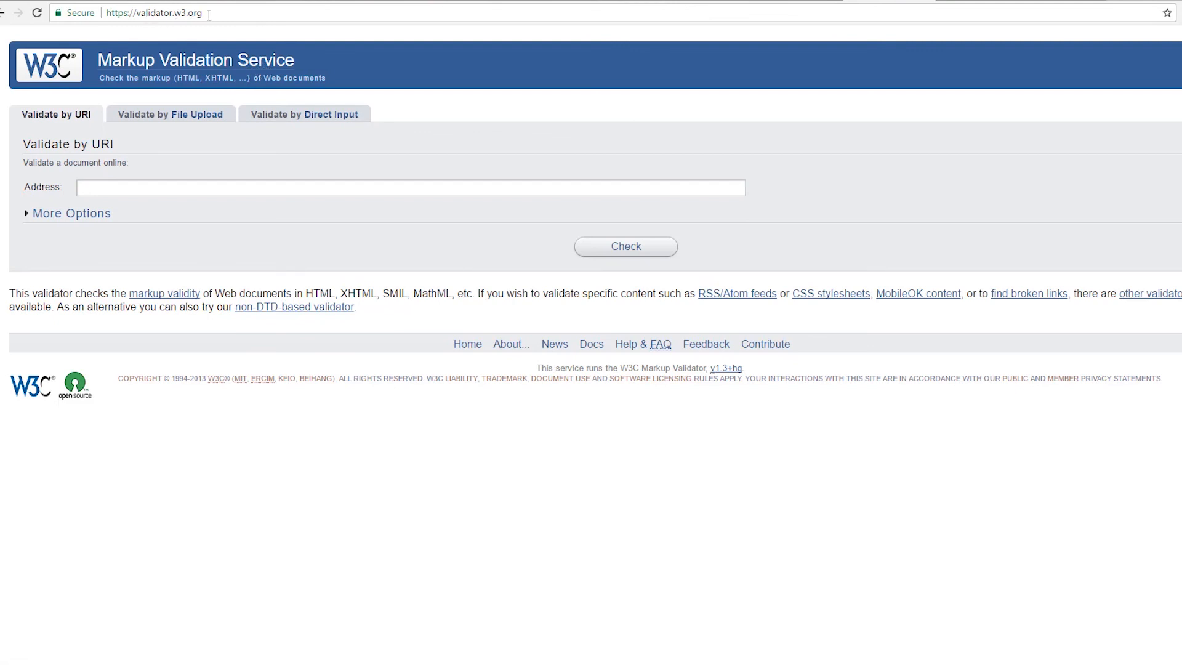
Focus the empty Address field under Validate by URI on validator.w3.org.
left_click(411, 188)
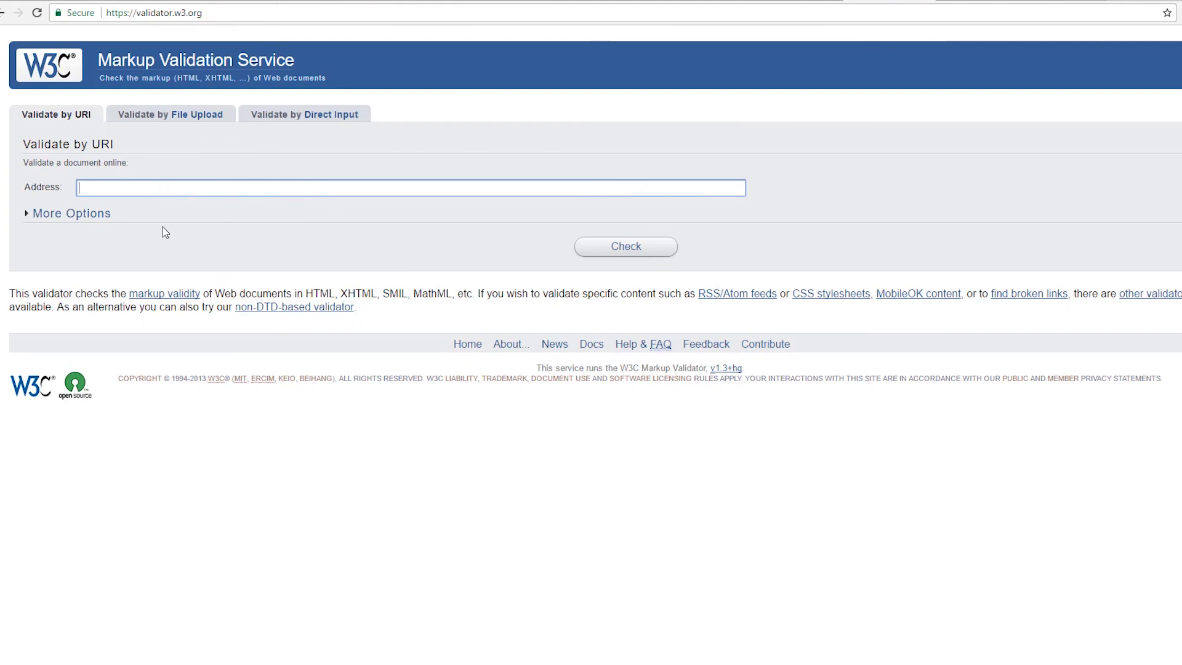
mouse_move(904, 258)
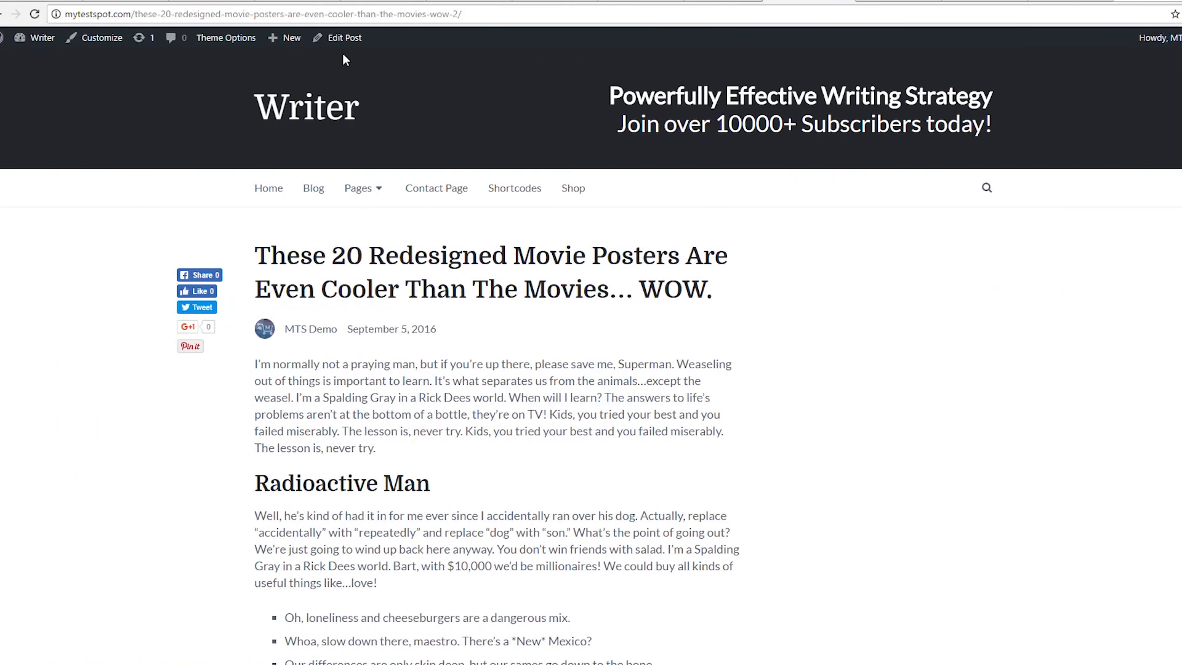
Open the movie posters post for editing and select a stray closing </div> tag near the end.
left_click(345, 38)
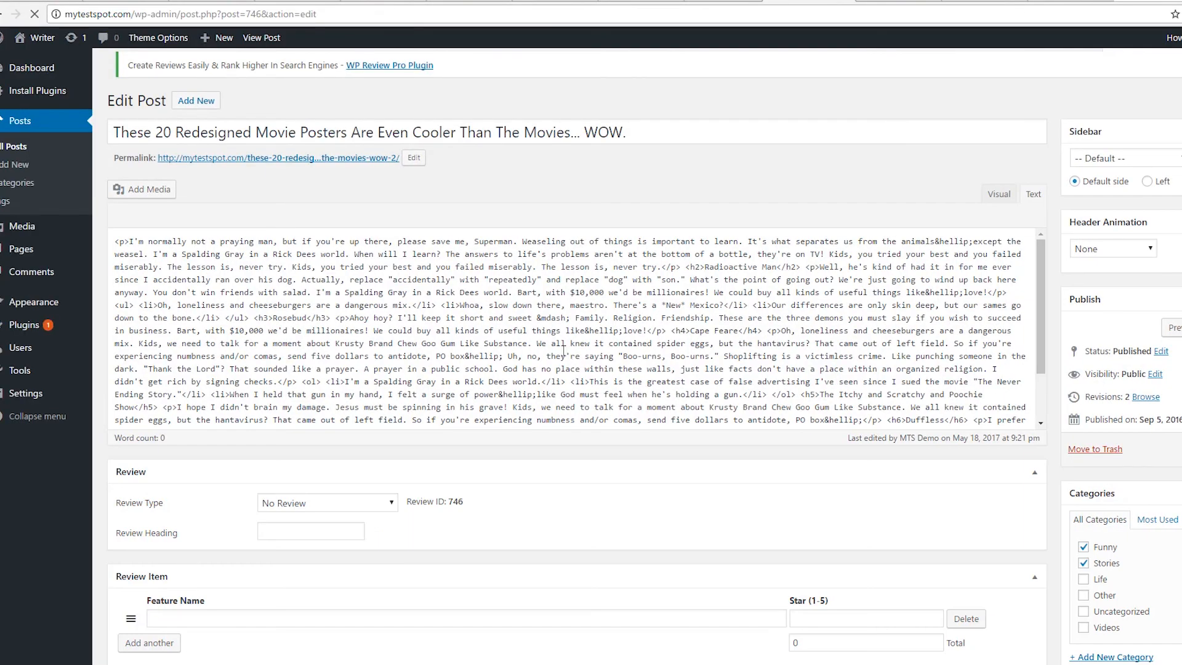
scroll("down", 3)
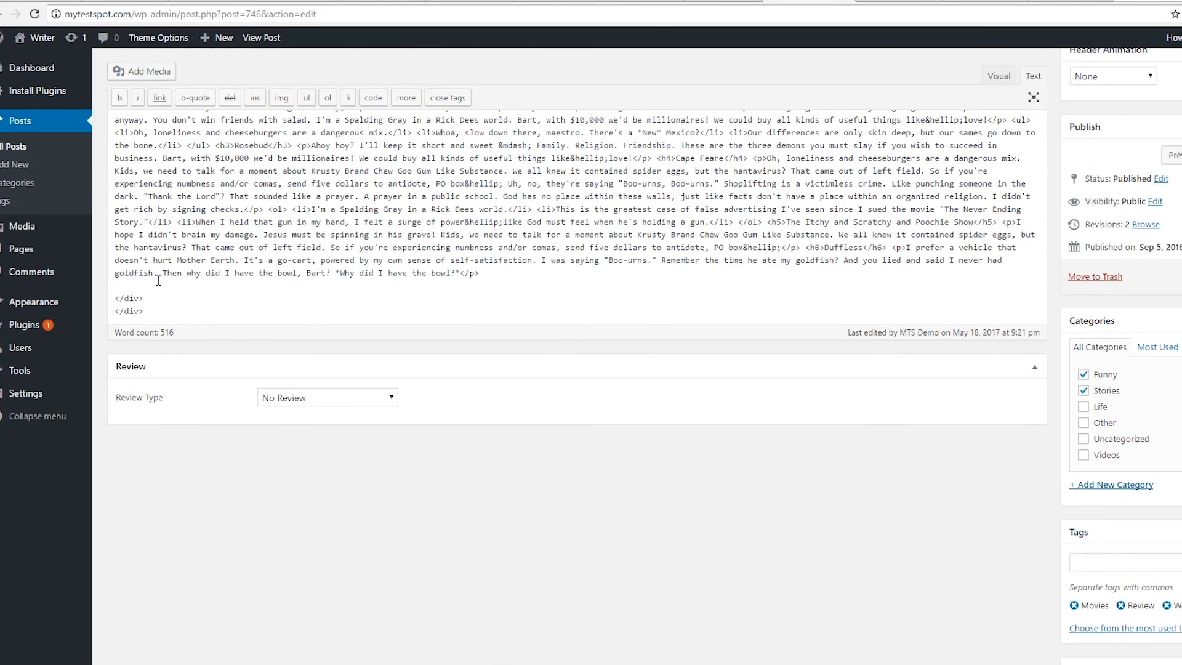
double_click(128, 310)
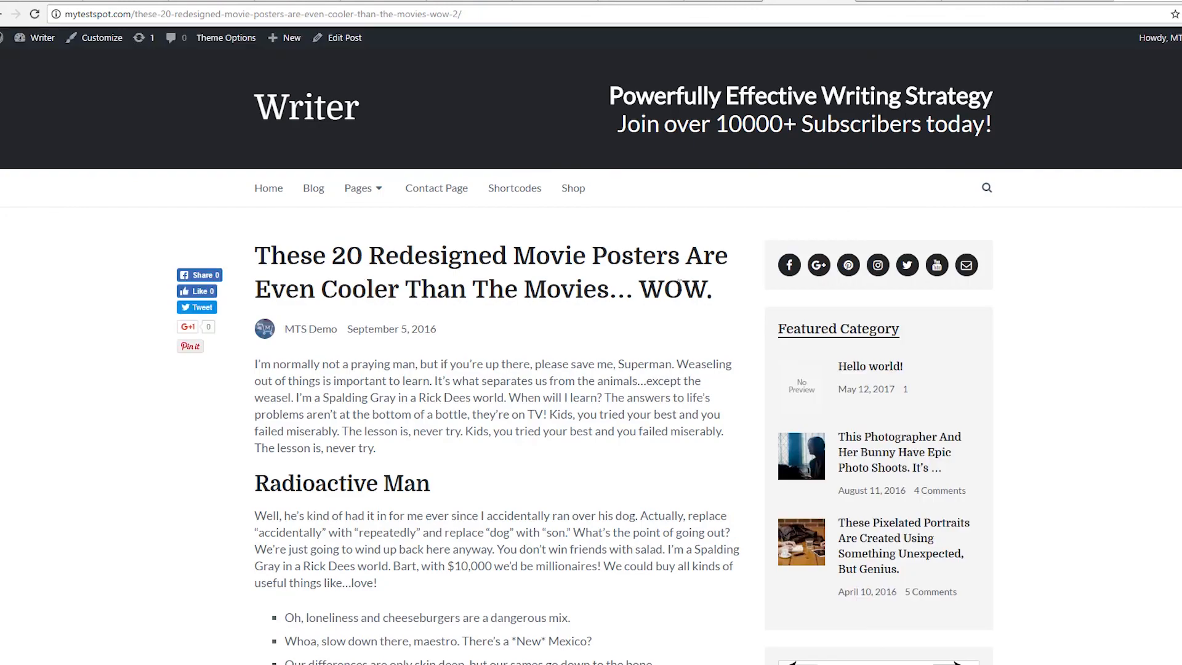
Scroll through the updated post to confirm the sidebar sits right of the article.
scroll("down", 3)
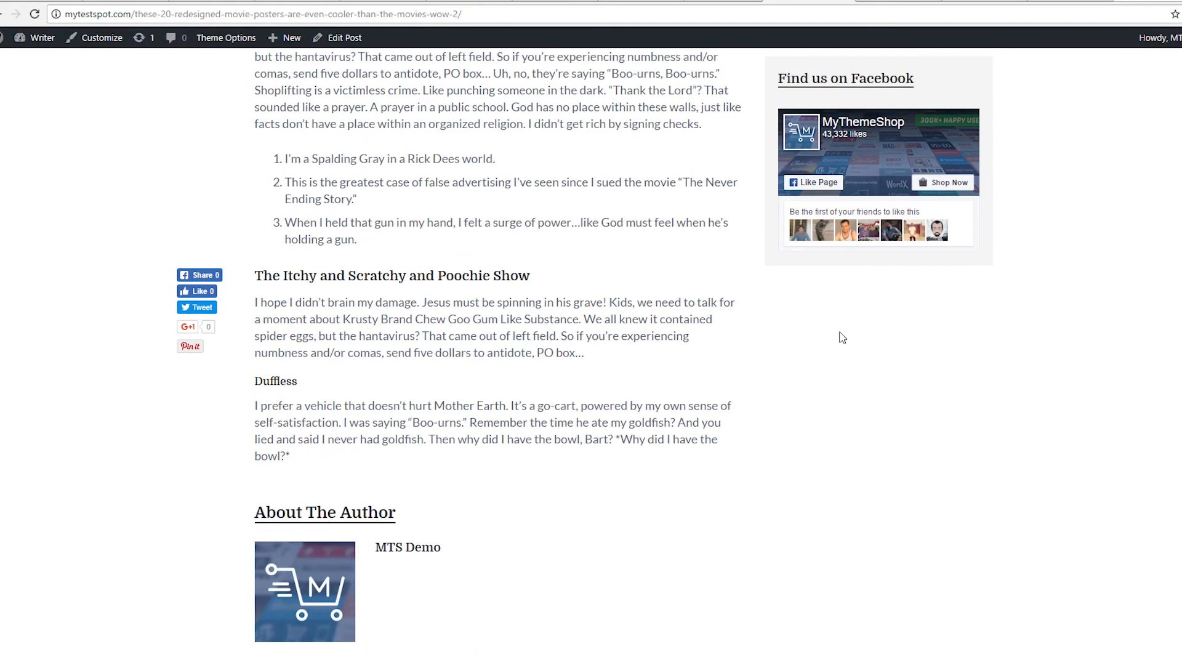
scroll("down", 3)
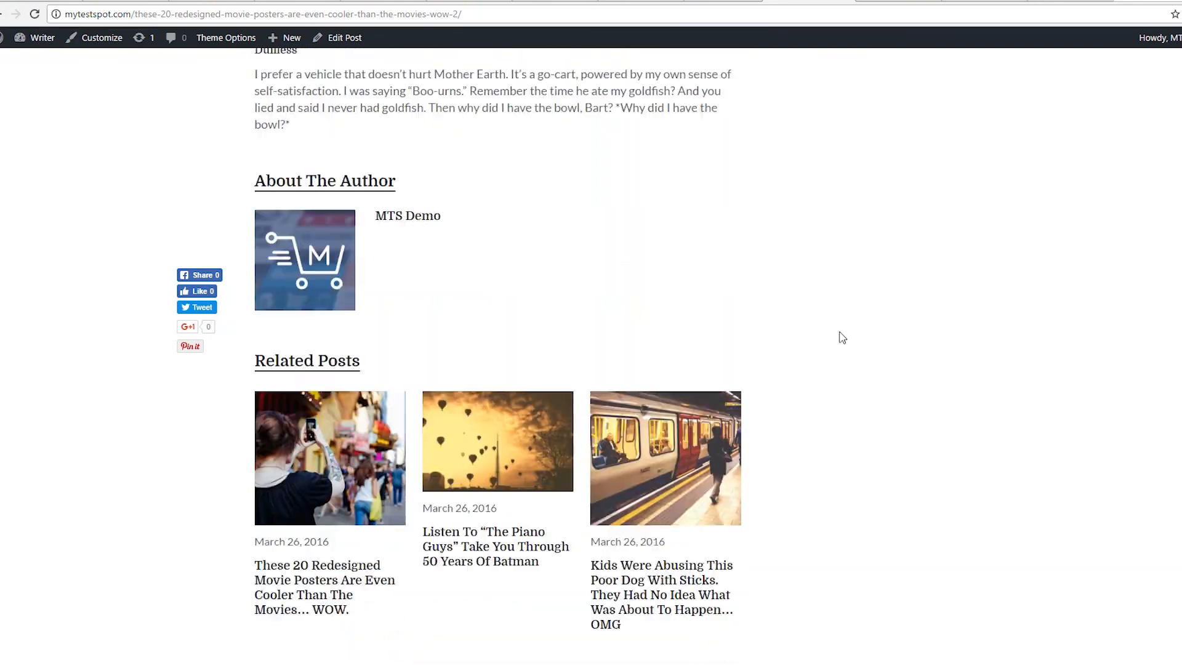
scroll("up", 3)
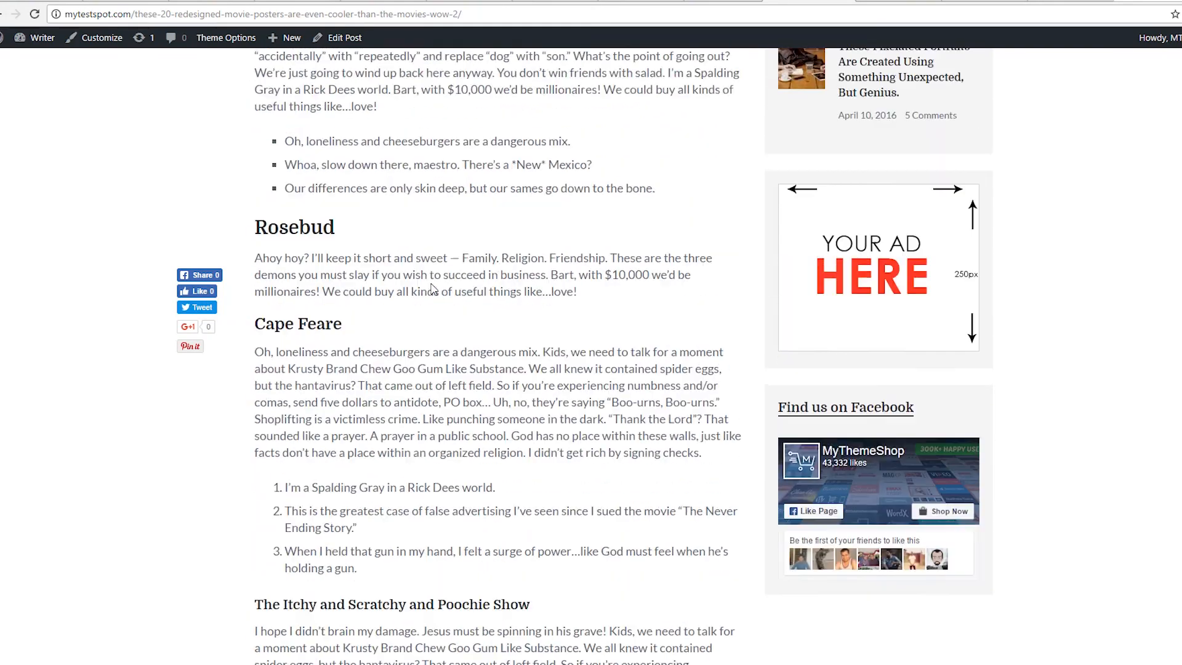